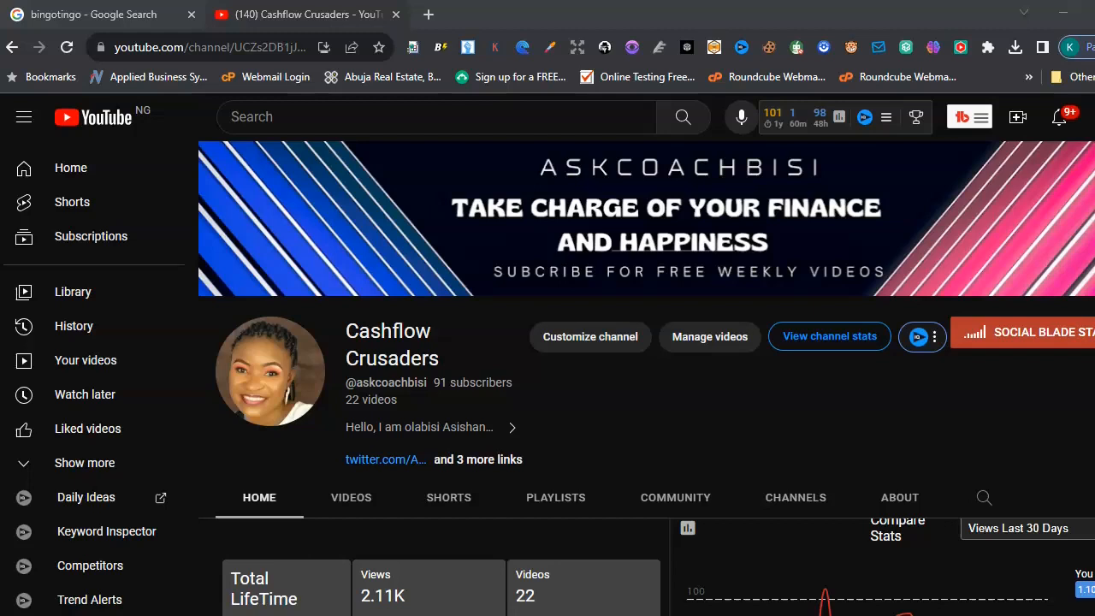
pyautogui.moveTo(304, 381)
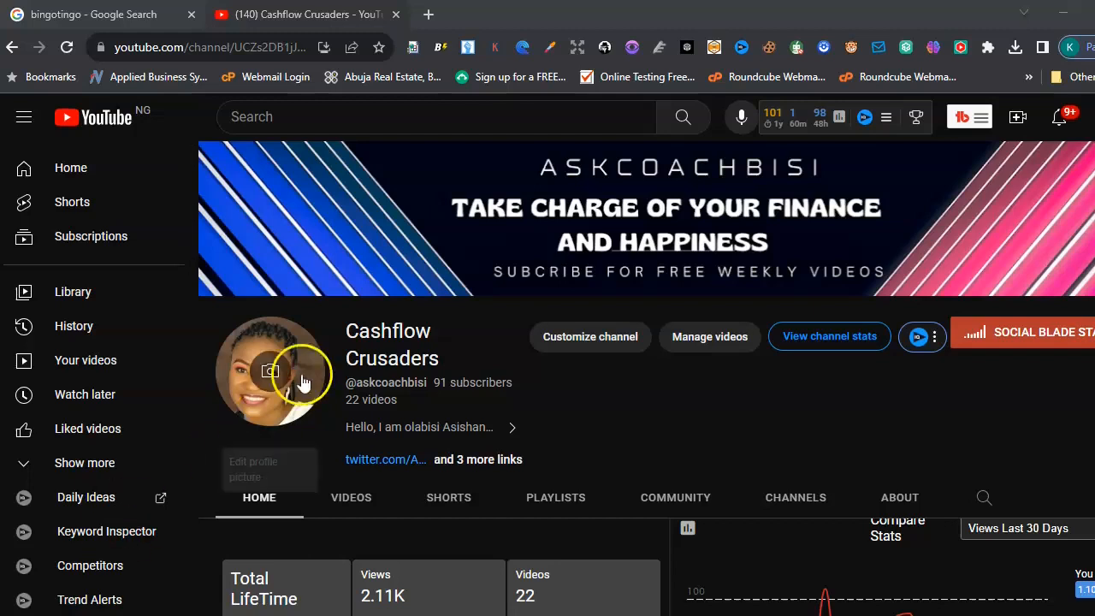
pyautogui.moveTo(427, 14)
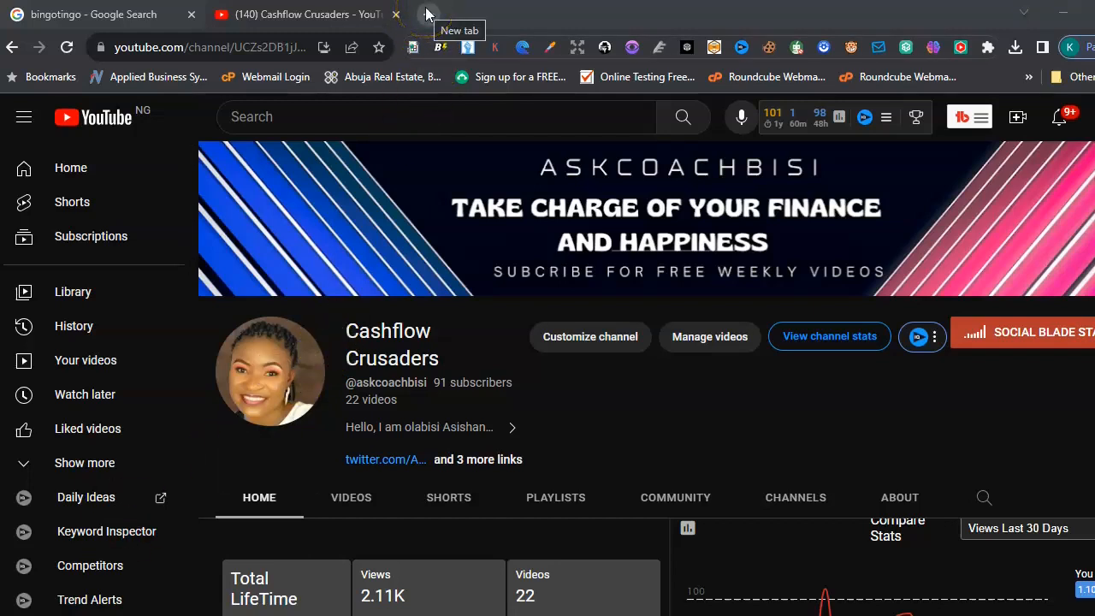
# Load the BingoTingo home page in a new browser tab
pyautogui.click(427, 15)
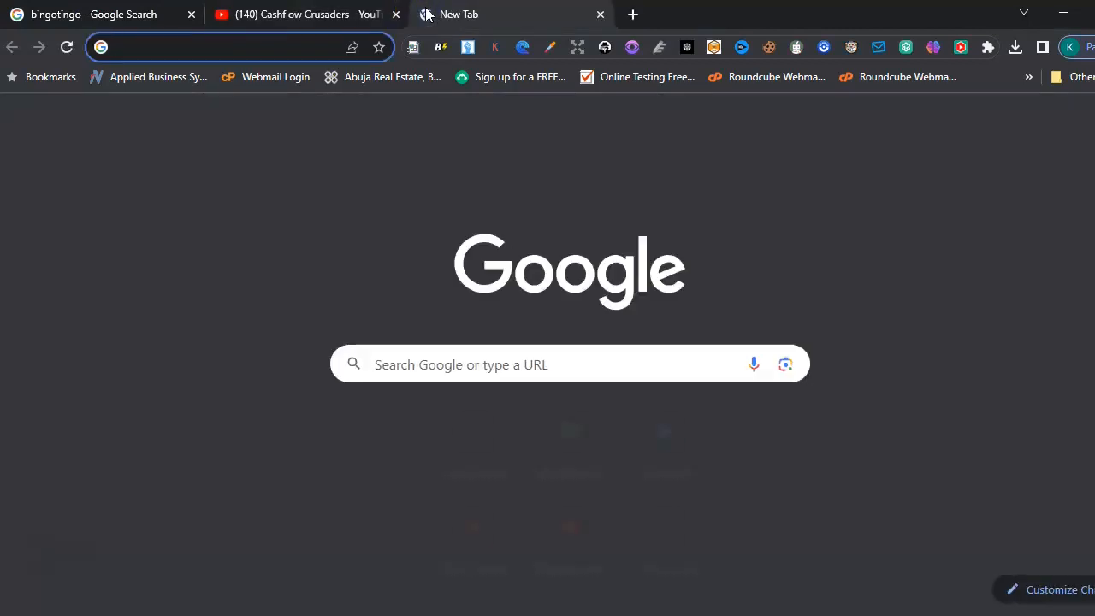
pyautogui.write('bingotingo')
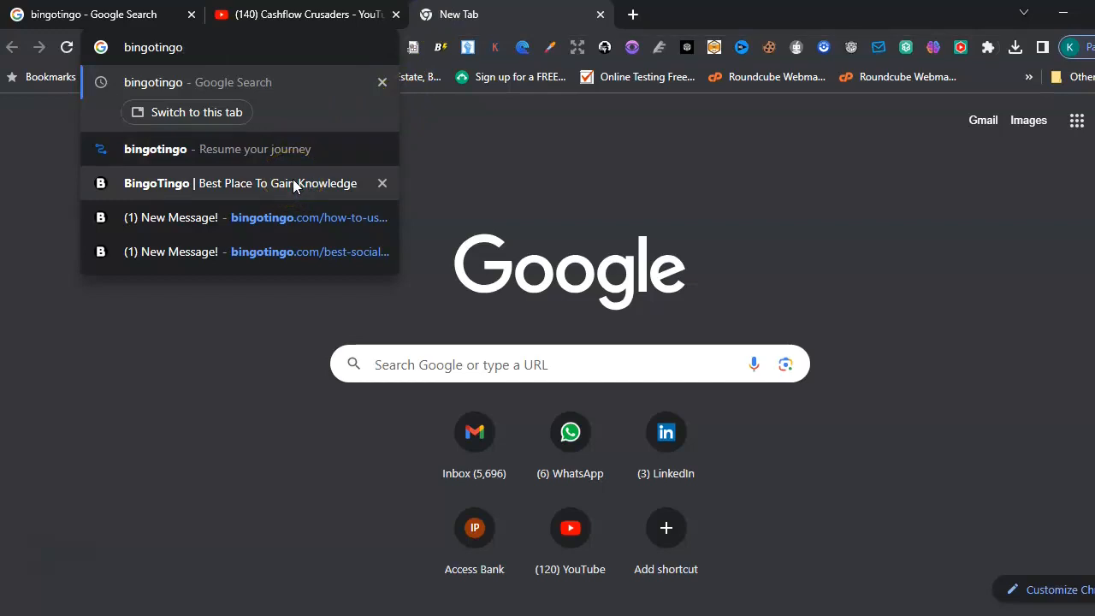
pyautogui.click(242, 183)
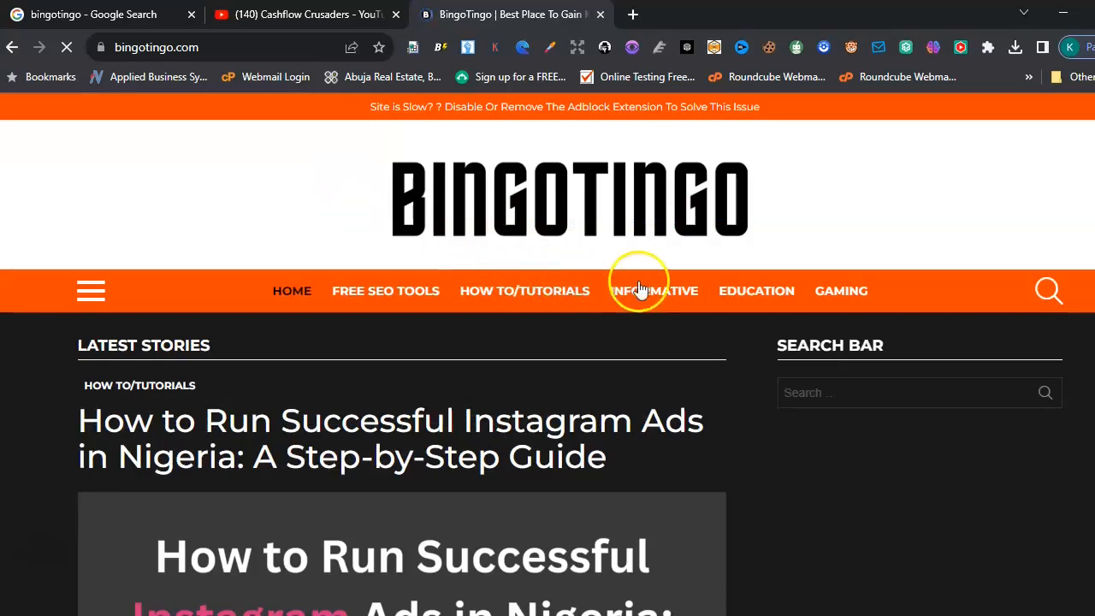
# Dismiss the adblocker notice and scroll through the latest stories
pyautogui.scroll(-3)
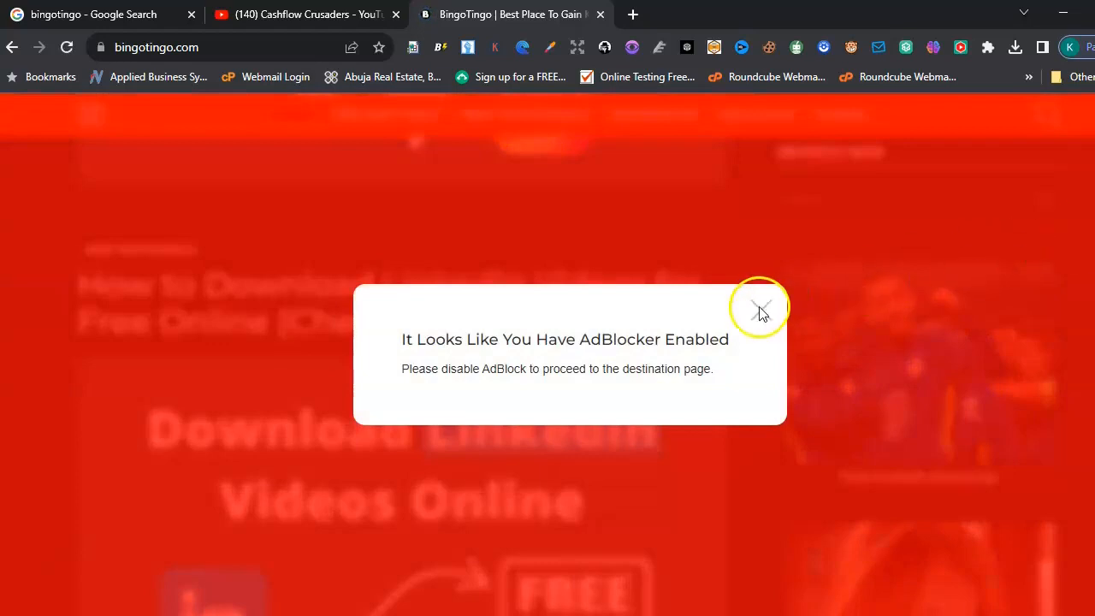
pyautogui.click(759, 308)
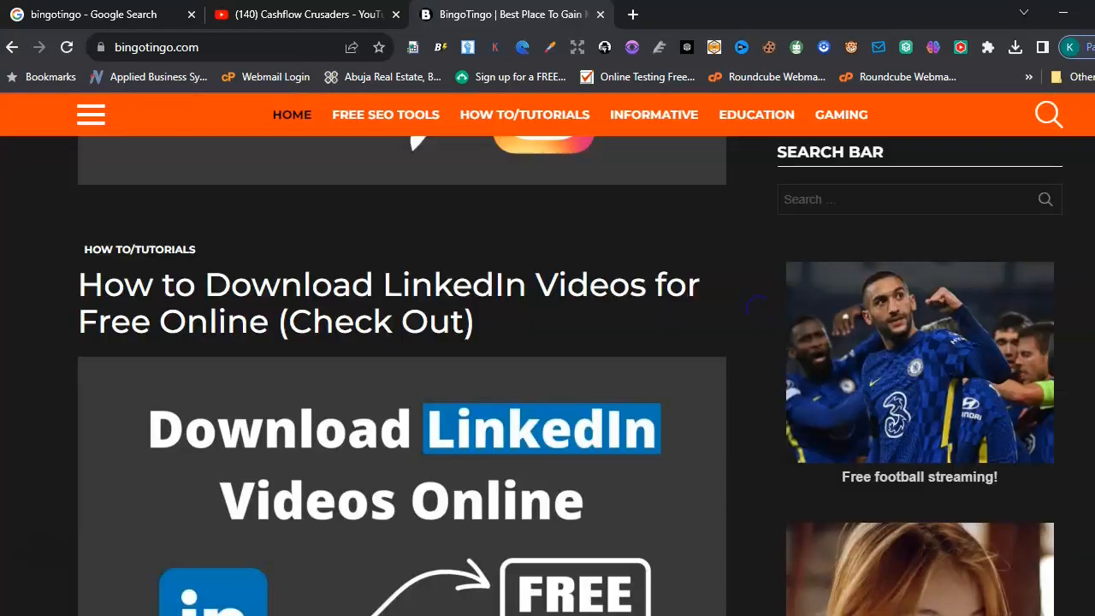
pyautogui.scroll(-3)
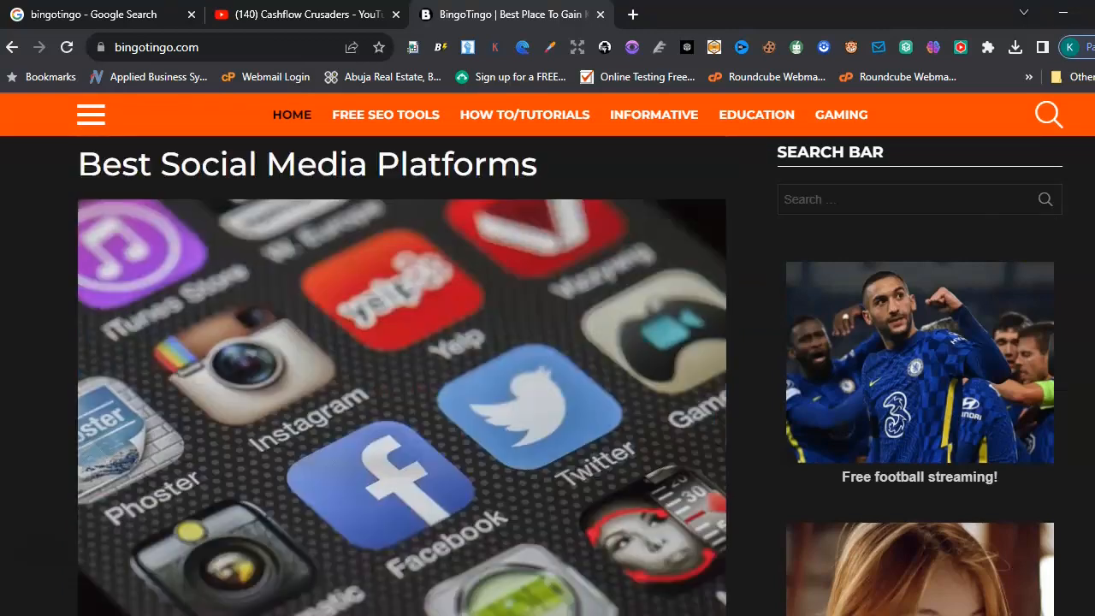
pyautogui.scroll(-3)
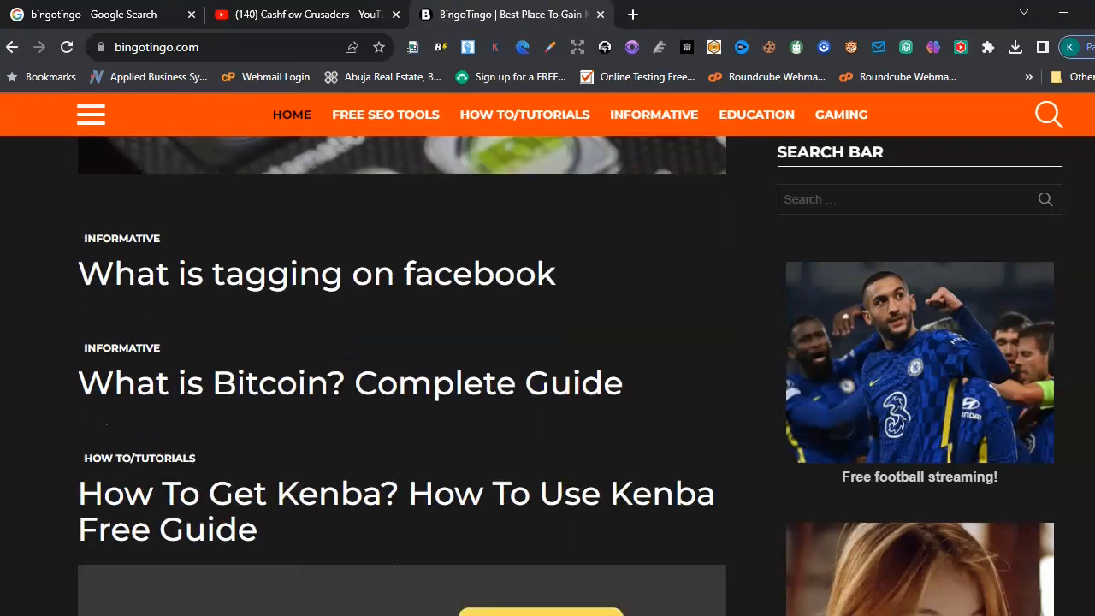
pyautogui.scroll(-3)
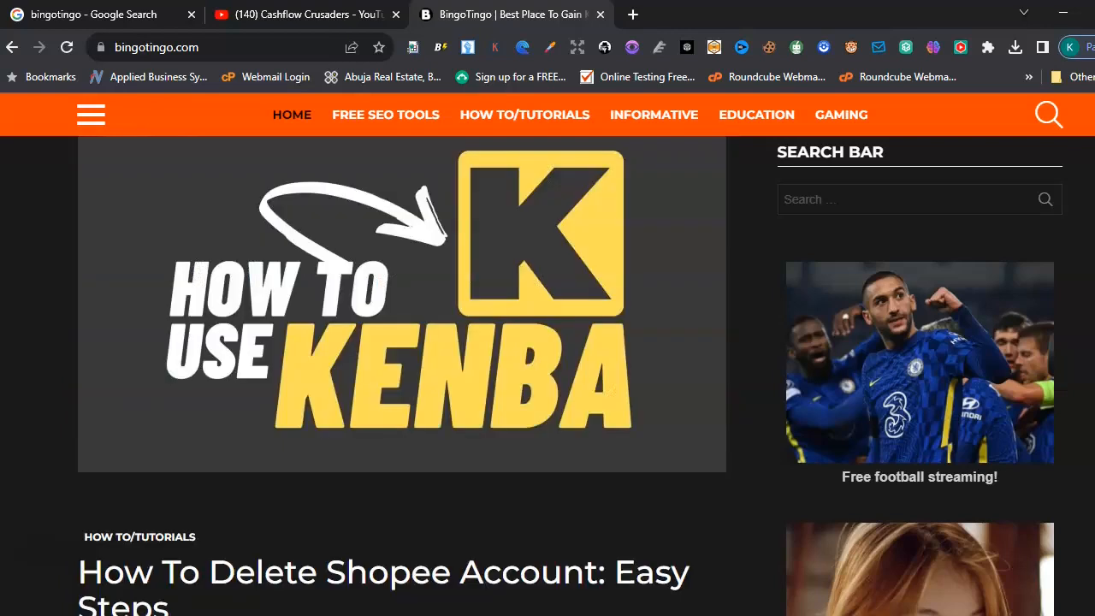
pyautogui.moveTo(430, 335)
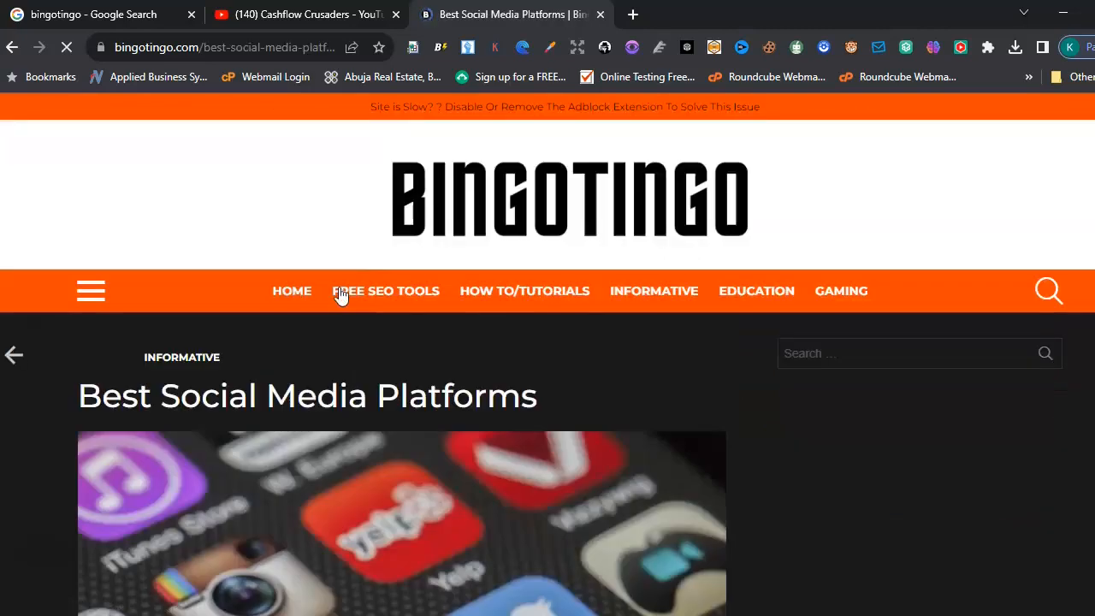
pyautogui.moveTo(433, 447)
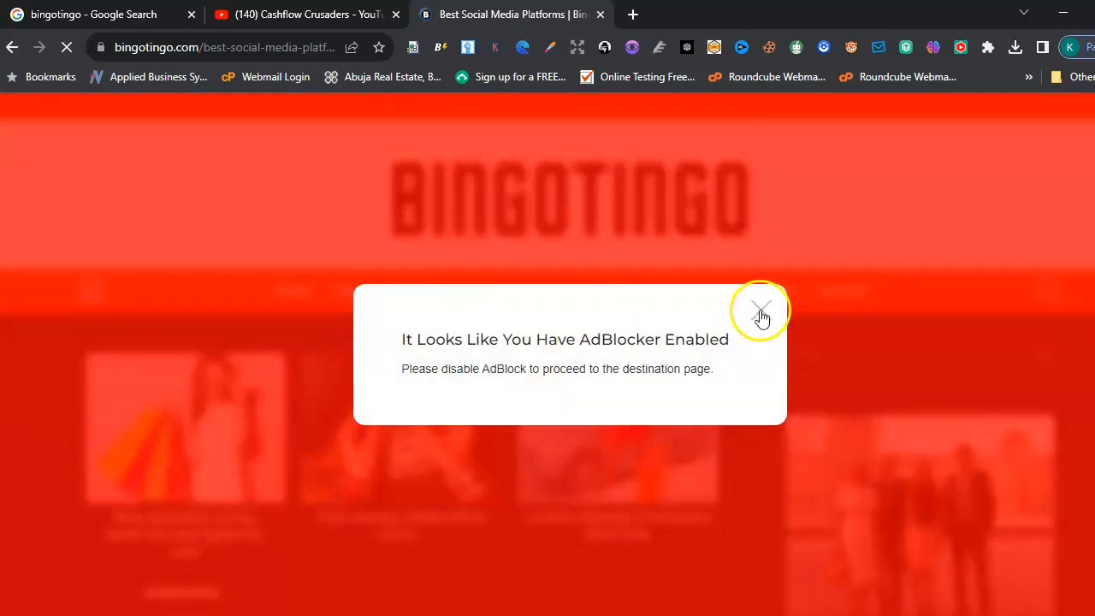
# Dismiss the article's adblocker notice and scroll down to the Reddit section
pyautogui.click(760, 312)
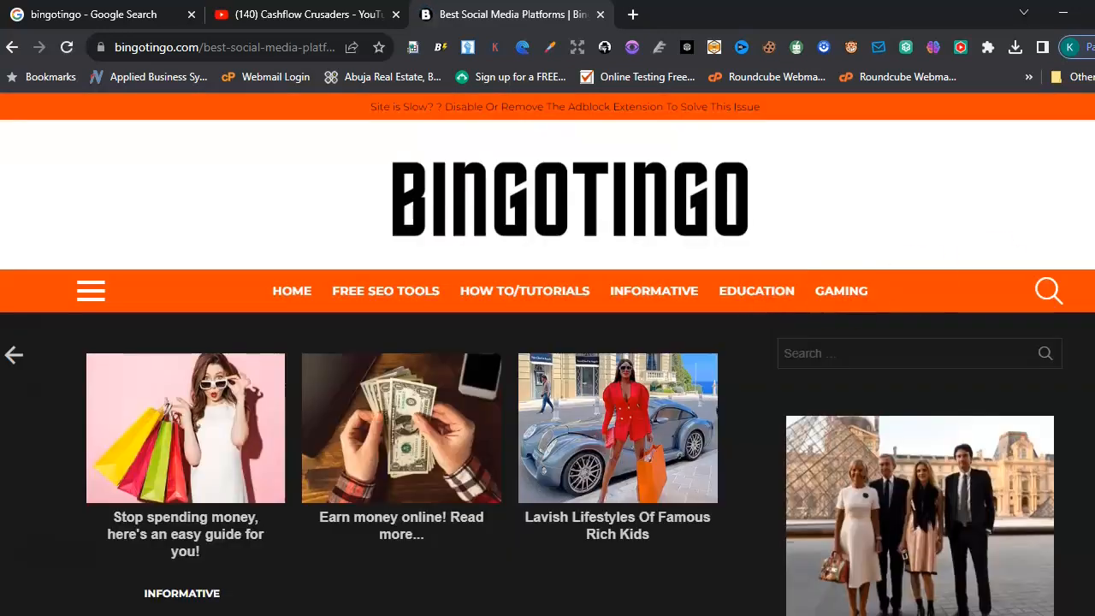
pyautogui.scroll(-3)
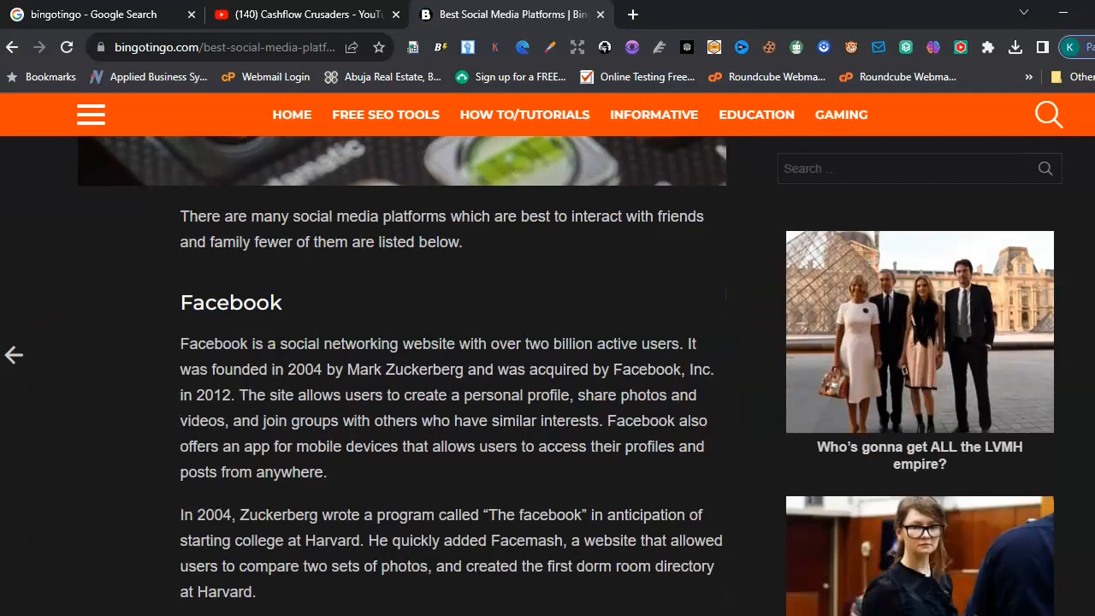
pyautogui.scroll(-3)
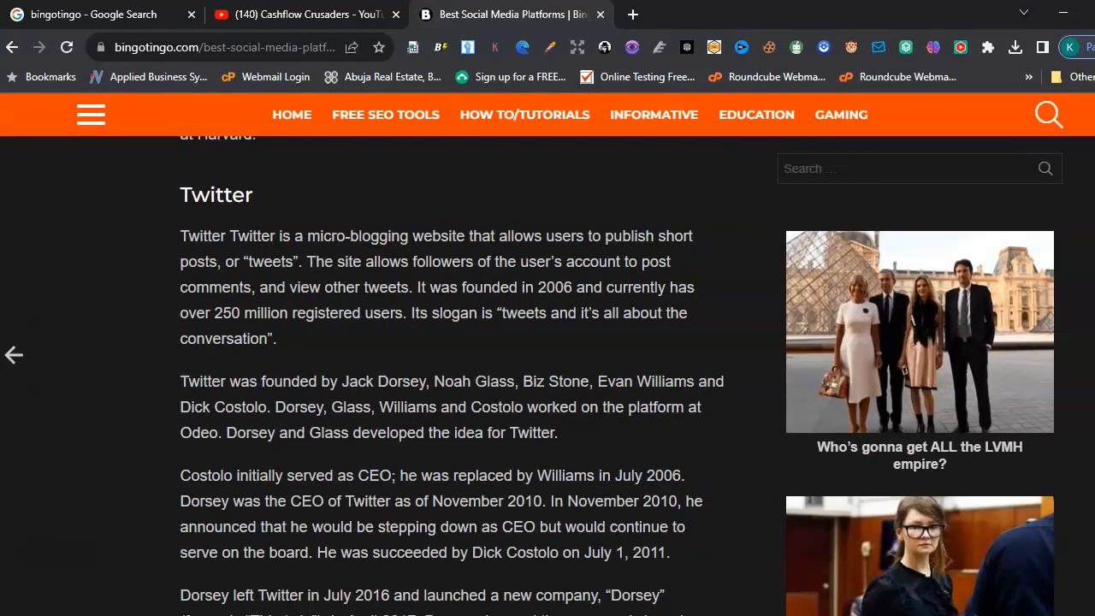
pyautogui.scroll(-3)
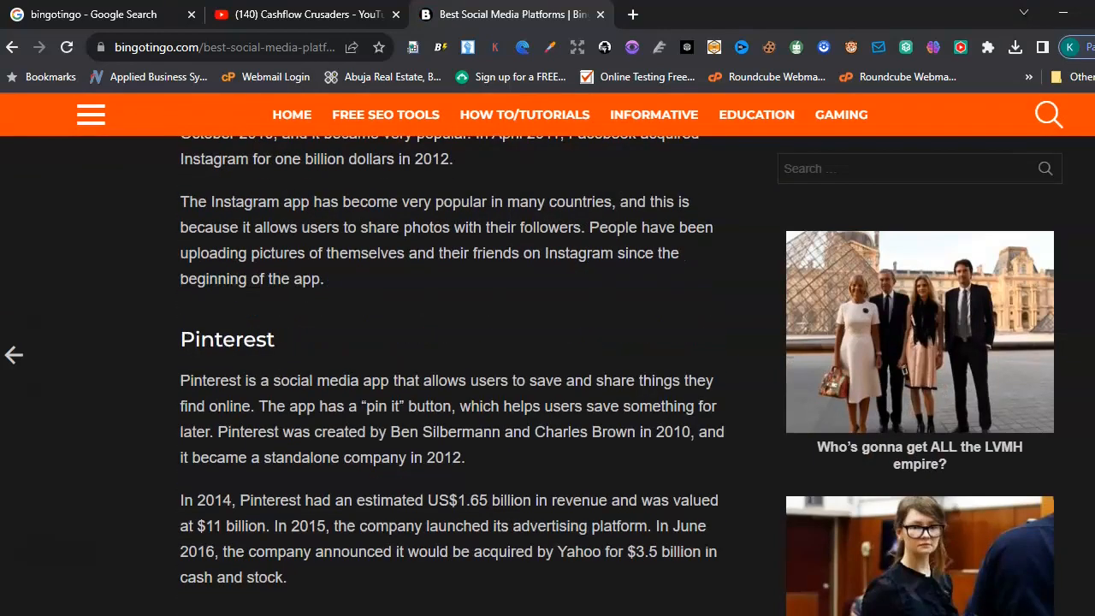
pyautogui.scroll(-3)
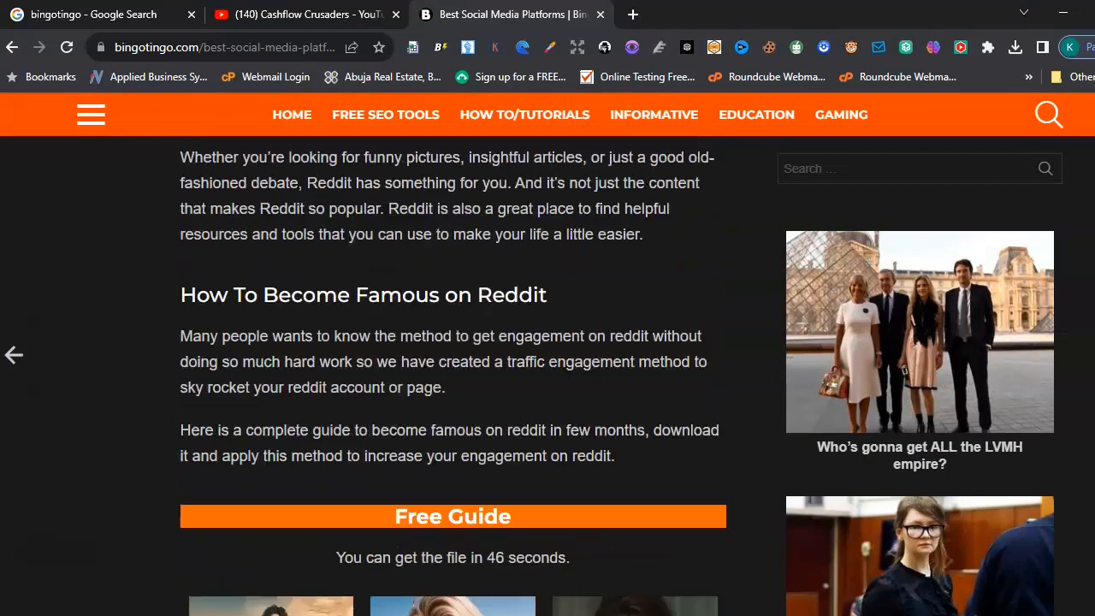
pyautogui.moveTo(587, 551)
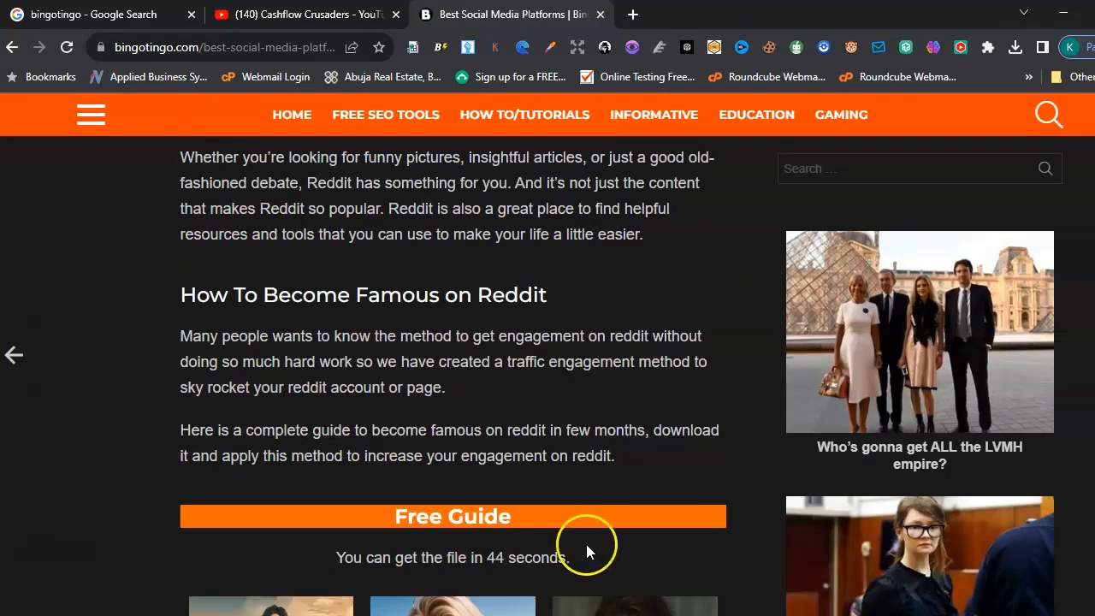
pyautogui.moveTo(527, 583)
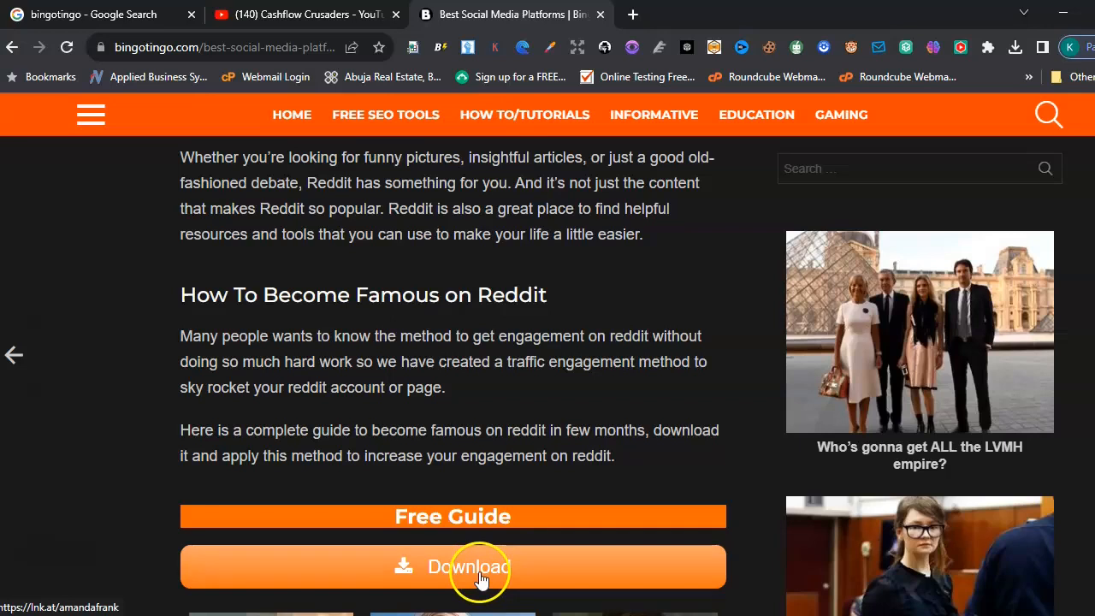
# Follow the Free Guide download to amandafrank's Lnk.Bio page, then its GET HERE Canva link
pyautogui.click(468, 567)
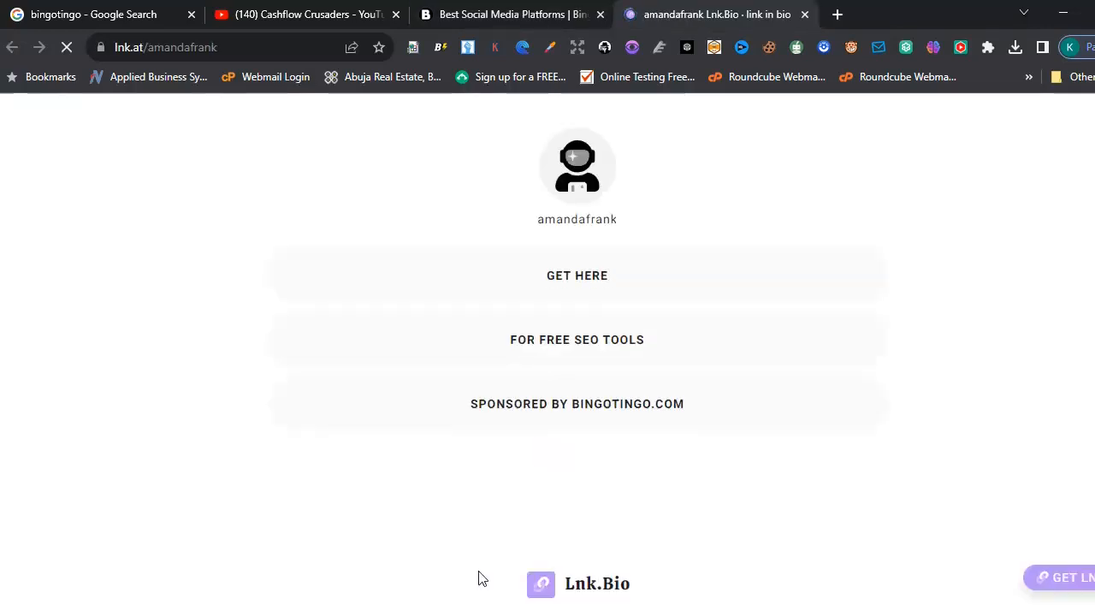
pyautogui.moveTo(588, 279)
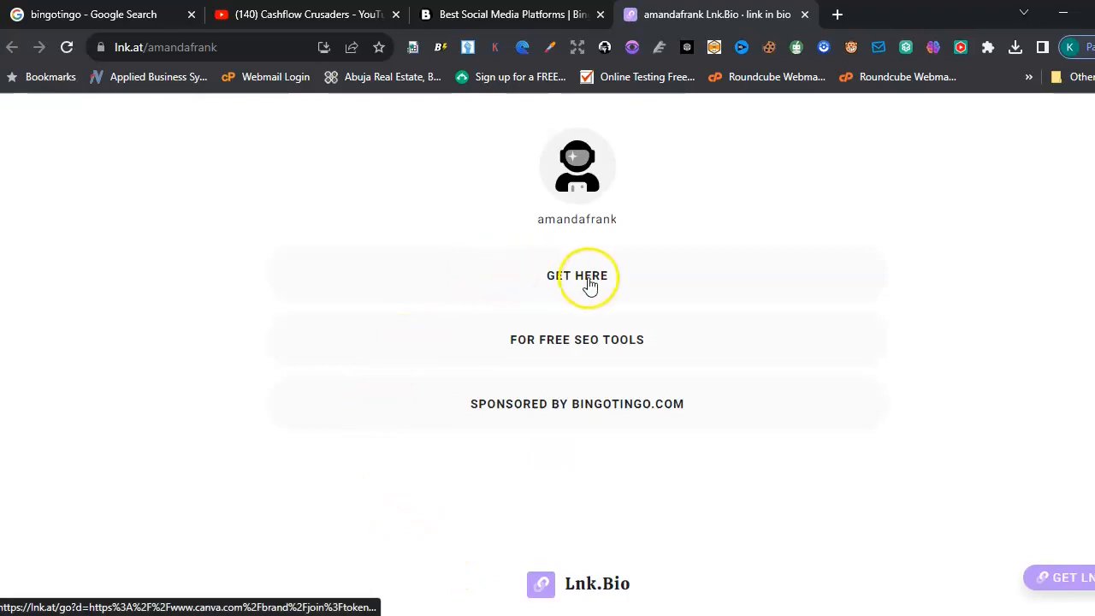
pyautogui.click(577, 276)
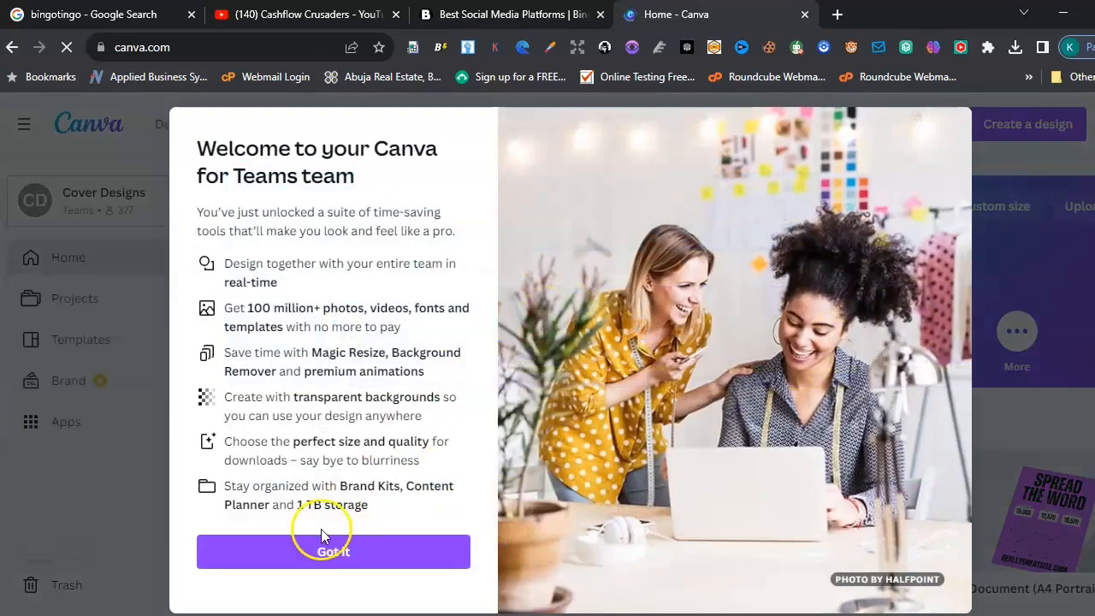
# Dismiss the Canva team welcome and create a custom 6 × 9 inch design
pyautogui.click(333, 551)
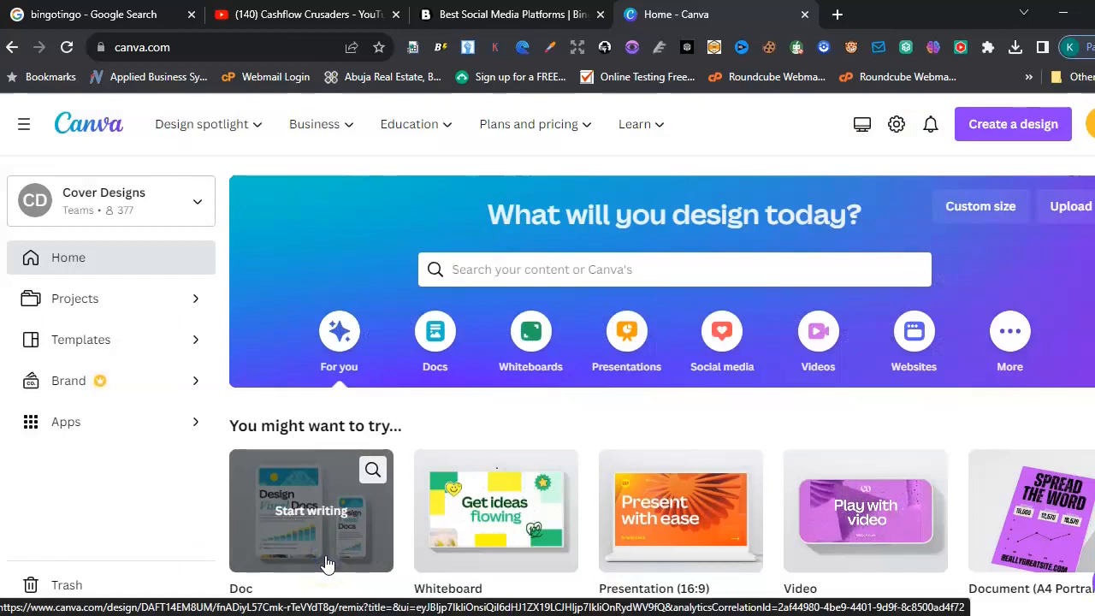
pyautogui.moveTo(991, 205)
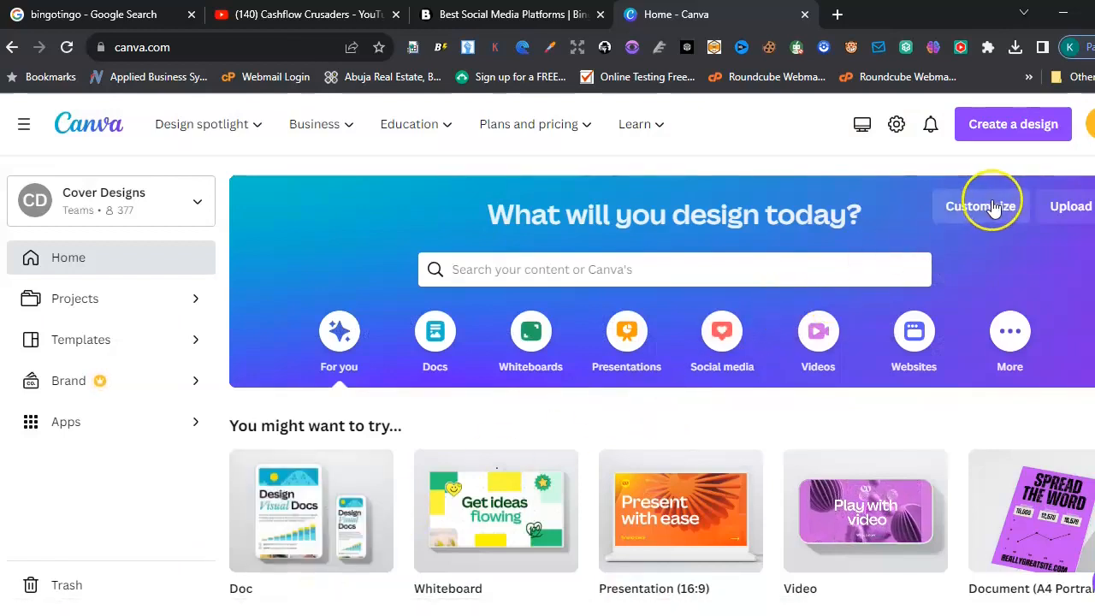
pyautogui.click(980, 206)
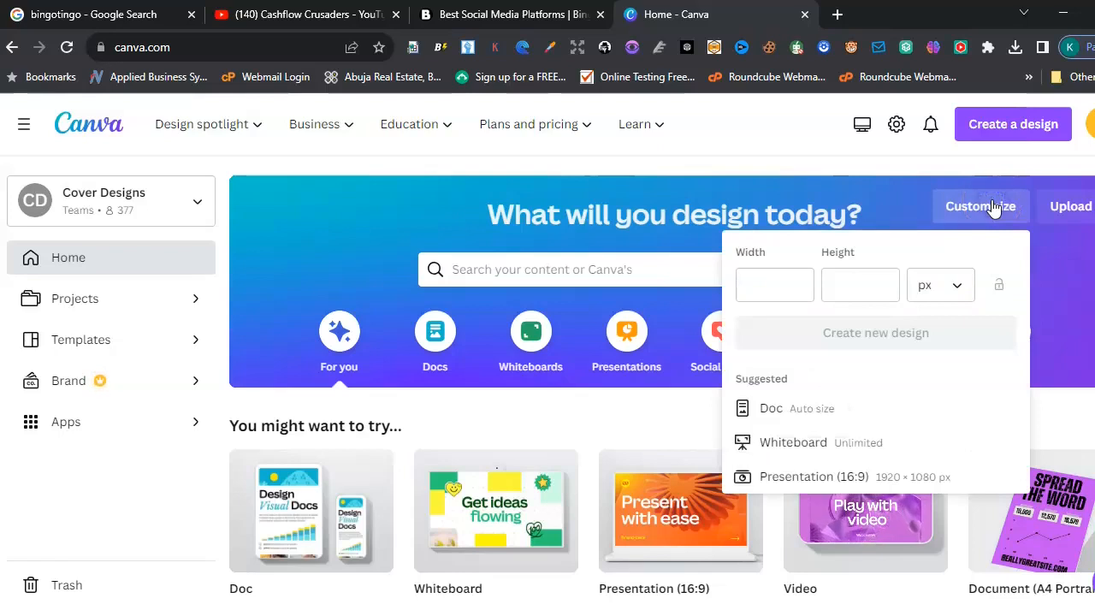
pyautogui.click(940, 285)
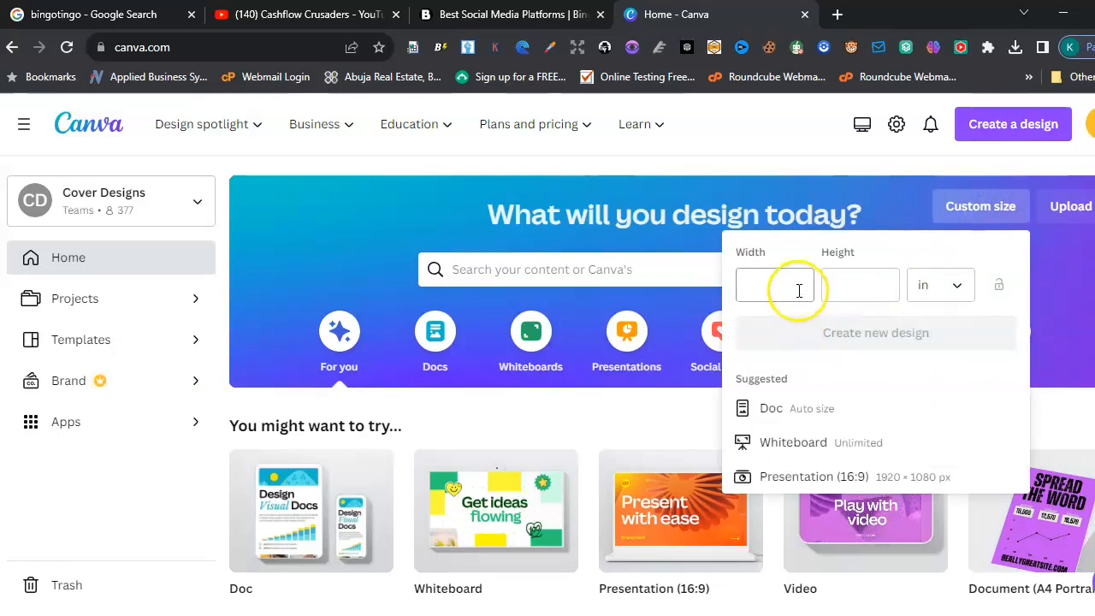
pyautogui.write('6')
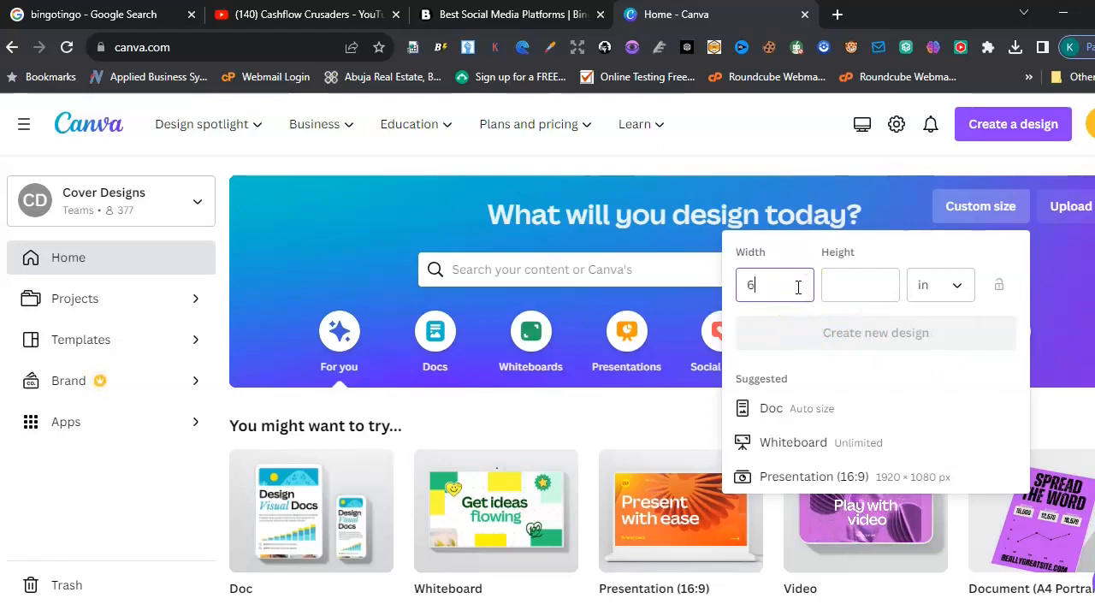
pyautogui.write('9')
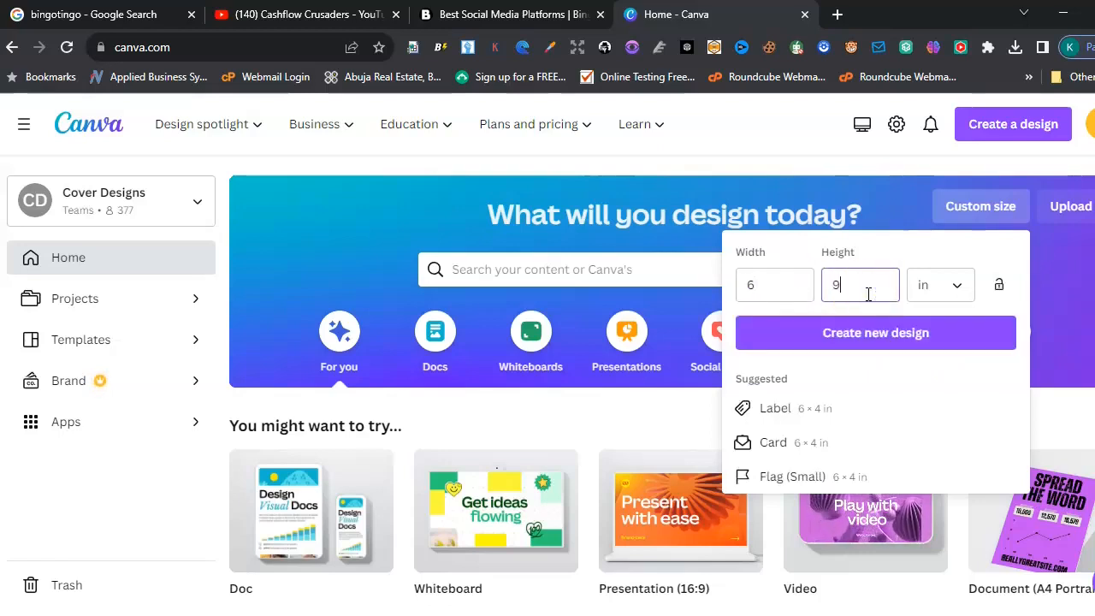
pyautogui.click(874, 333)
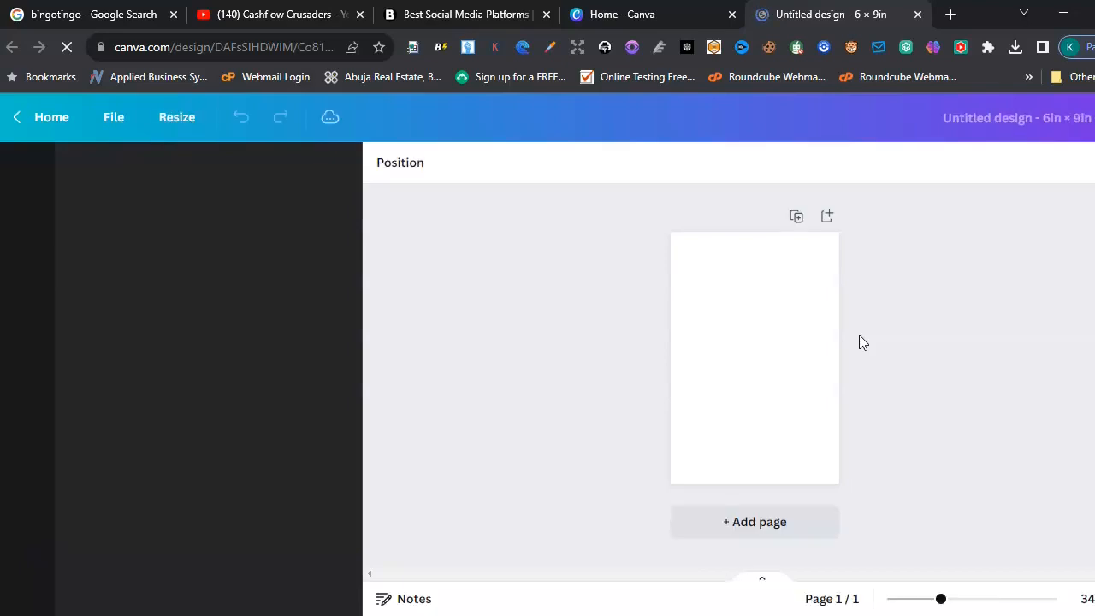
# Resize a copy of the design to a custom 8.5 × 11 inches
pyautogui.click(23, 171)
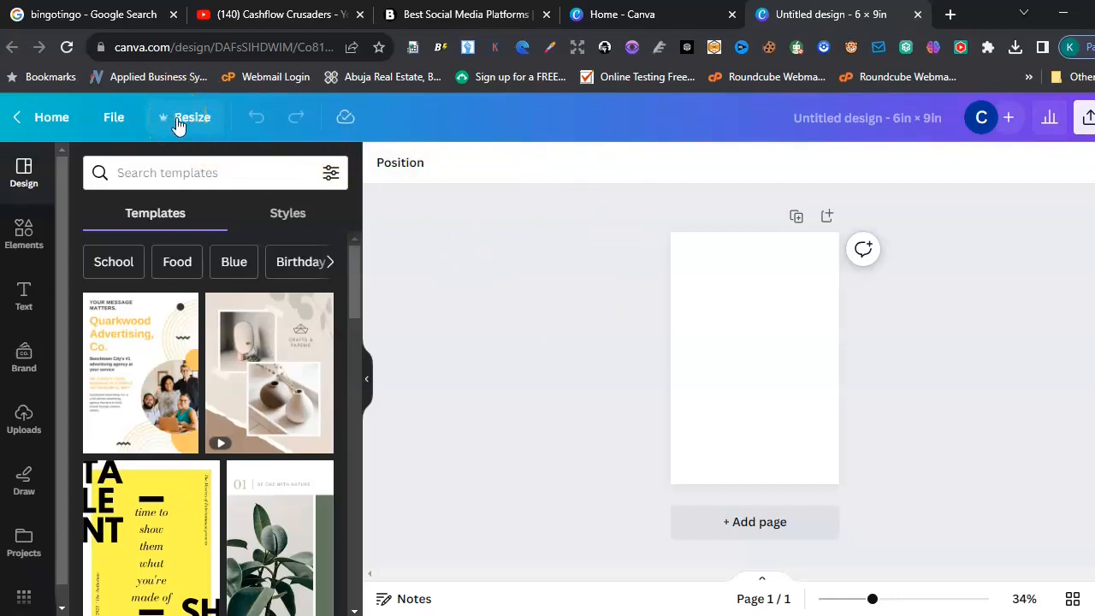
pyautogui.click(191, 117)
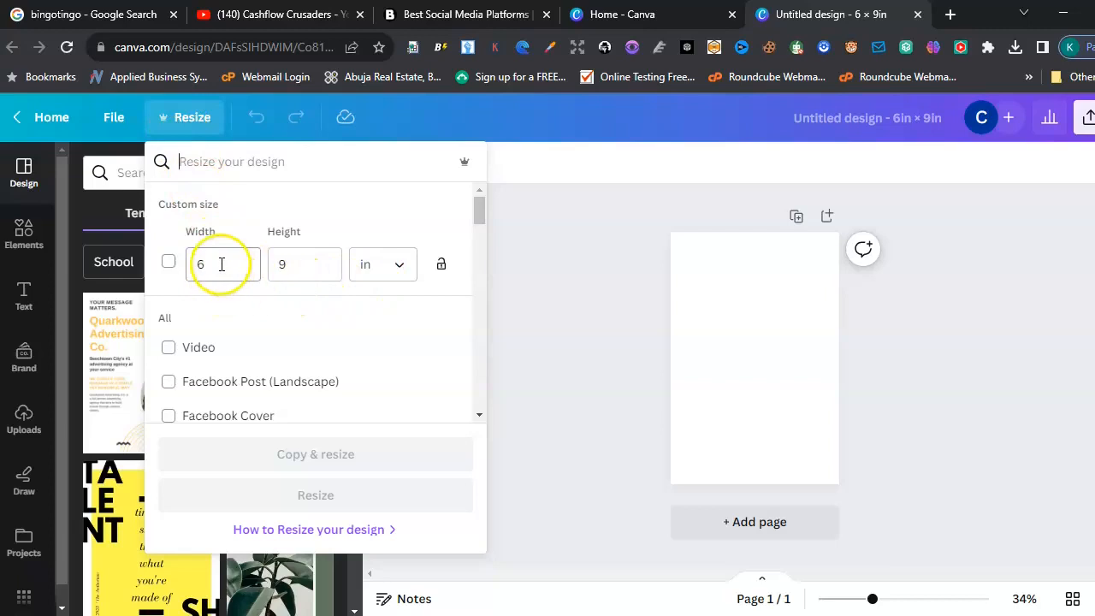
pyautogui.click(167, 260)
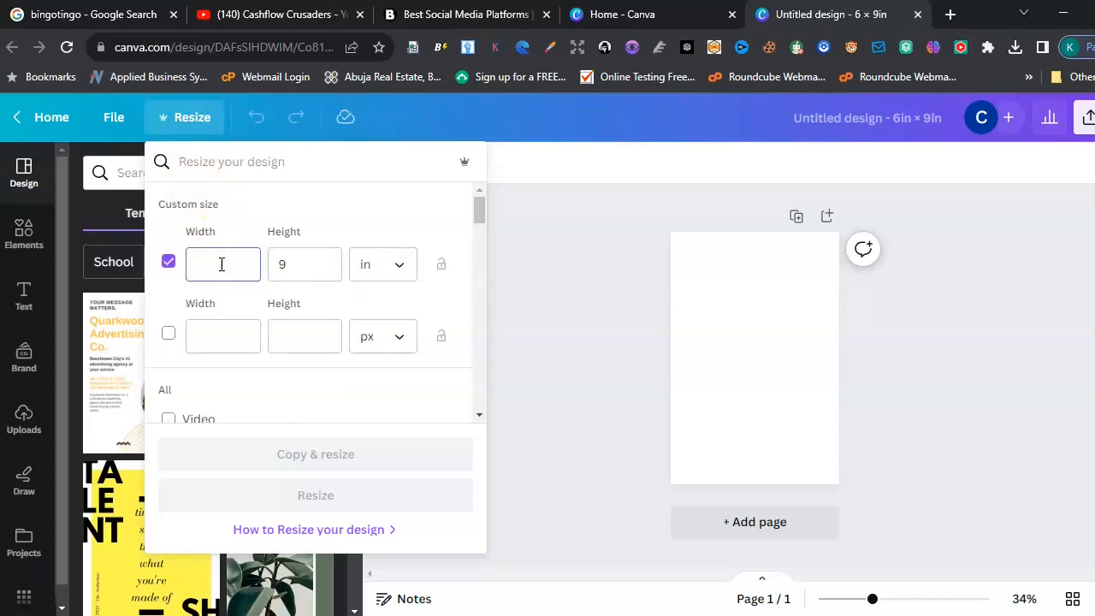
pyautogui.write('8.5')
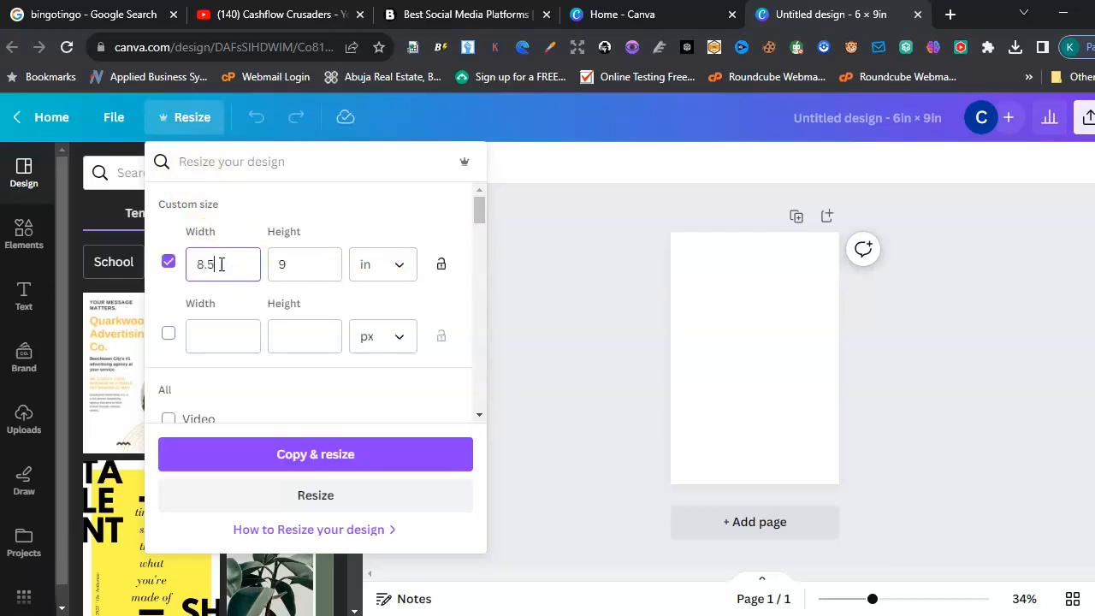
pyautogui.click(303, 263)
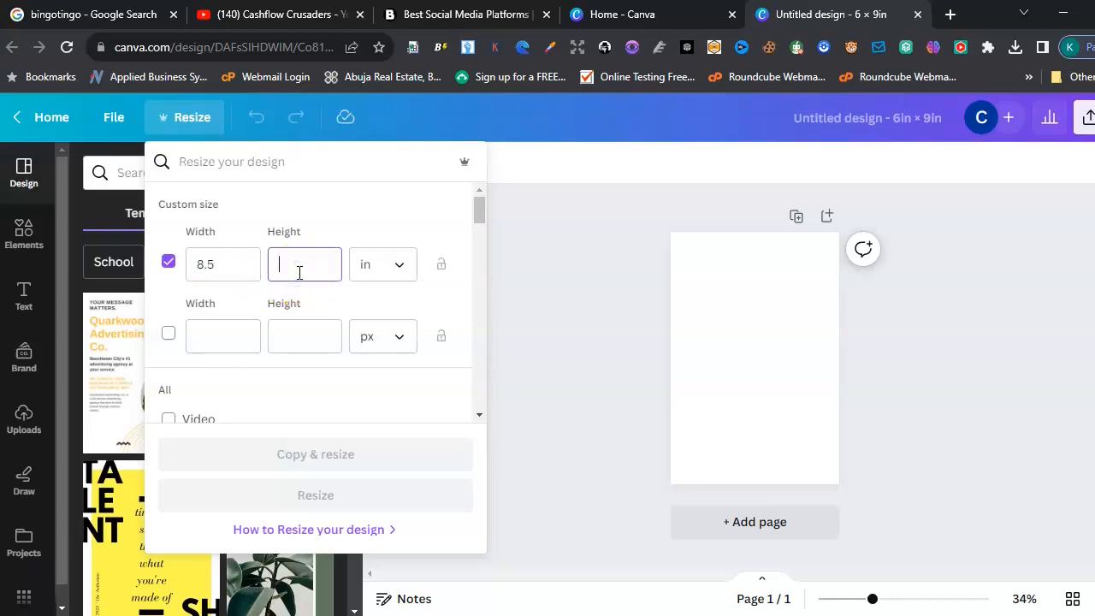
pyautogui.write('11')
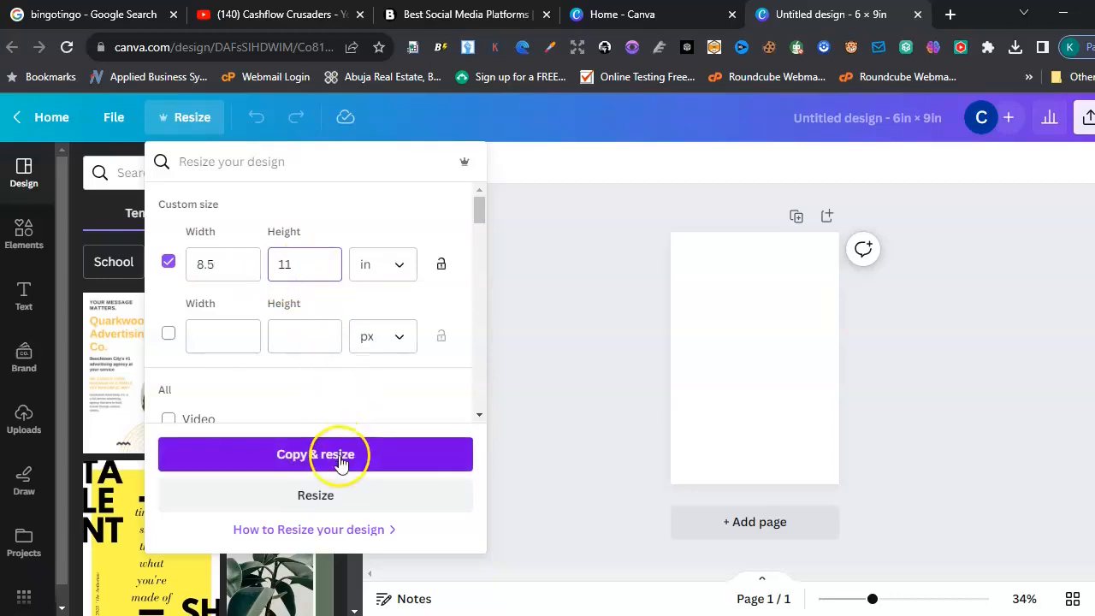
pyautogui.click(314, 454)
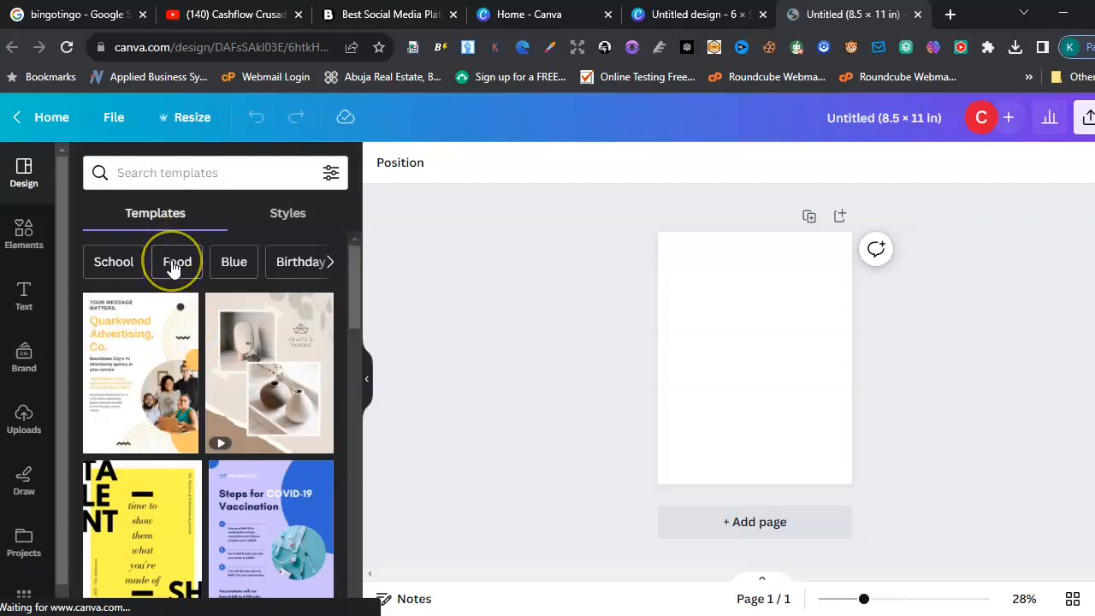
# Browse Food templates and apply the Pro healthy lifestyle book cover
pyautogui.click(175, 262)
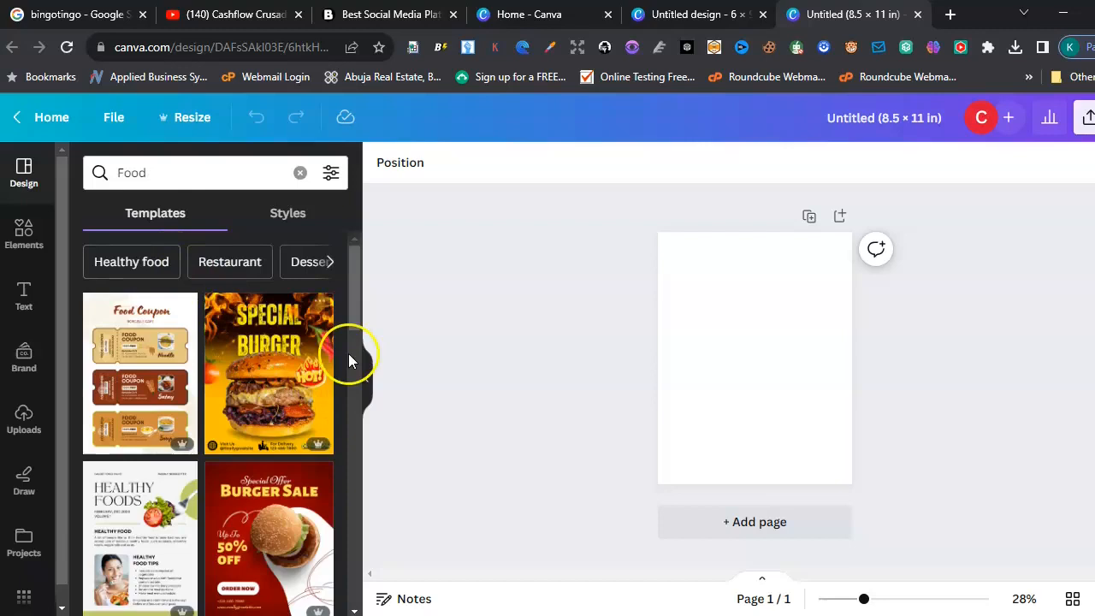
pyautogui.scroll(-3)
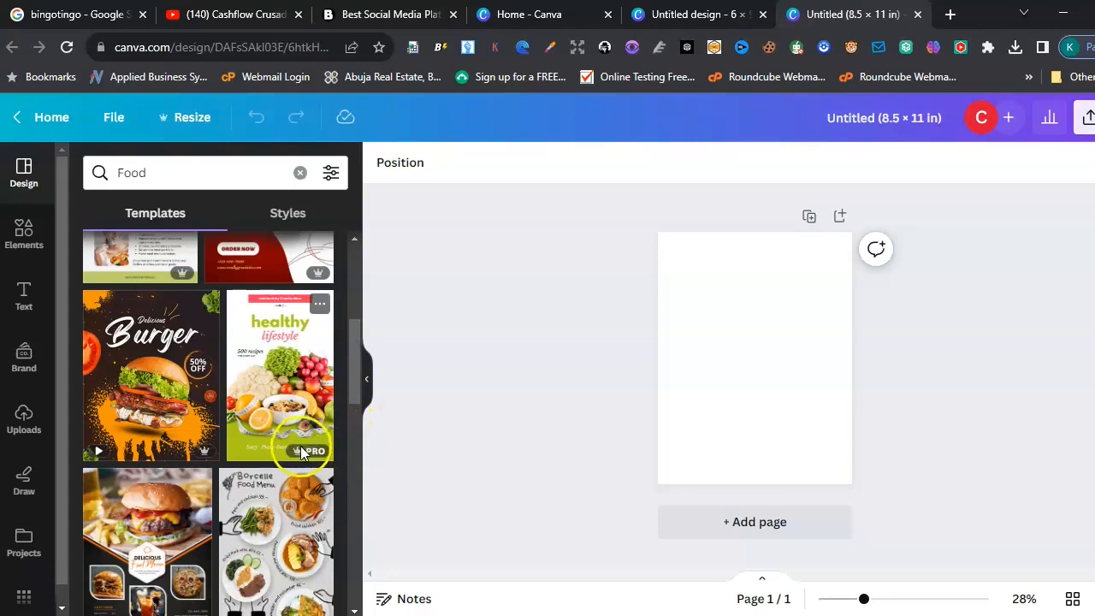
pyautogui.scroll(-3)
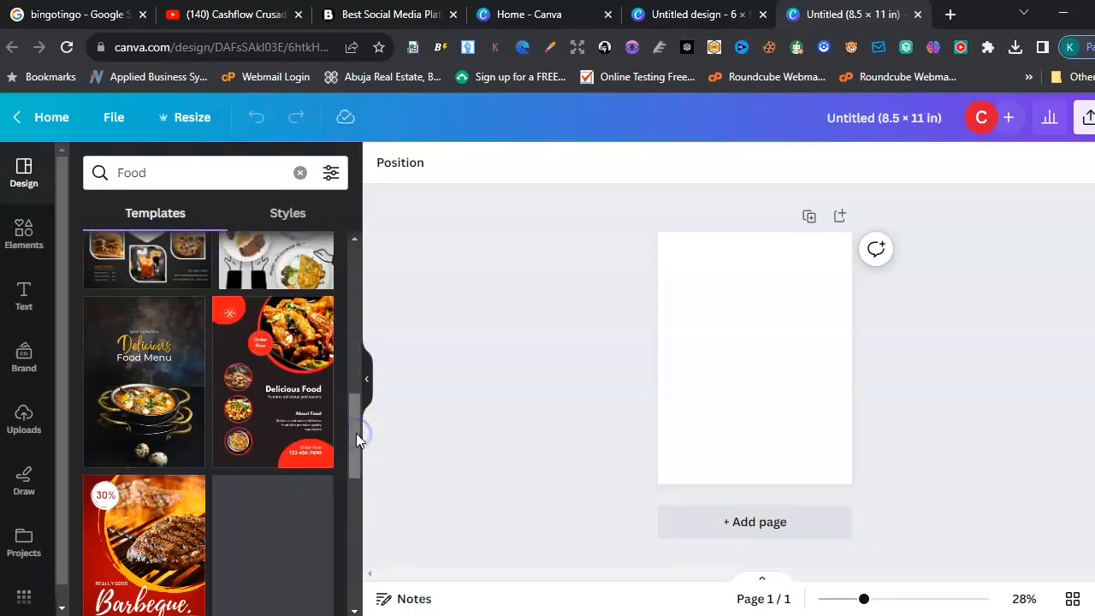
pyautogui.scroll(-3)
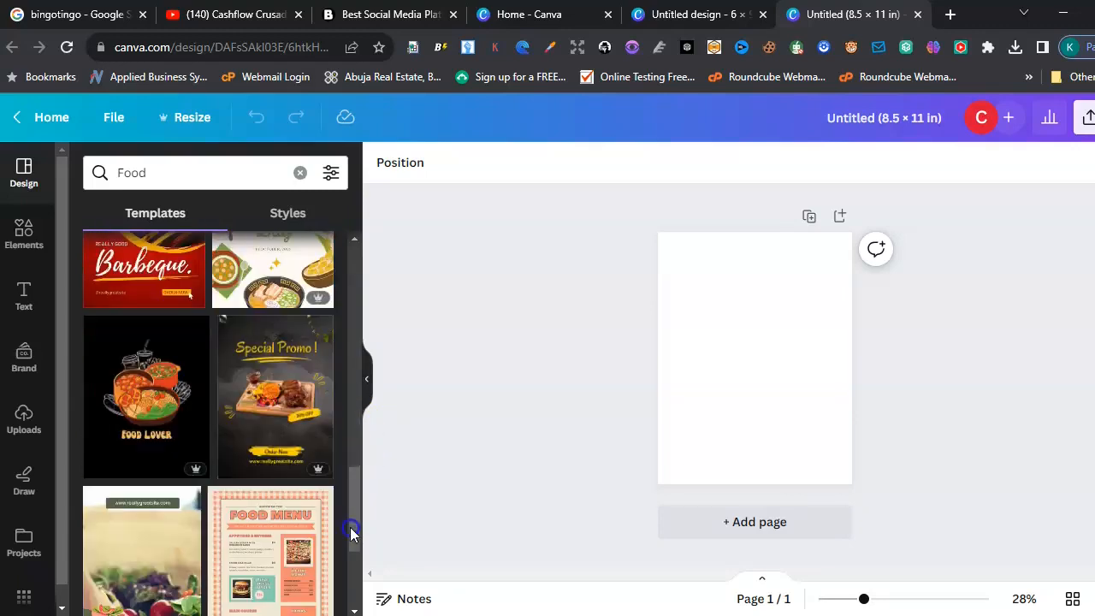
pyautogui.scroll(-3)
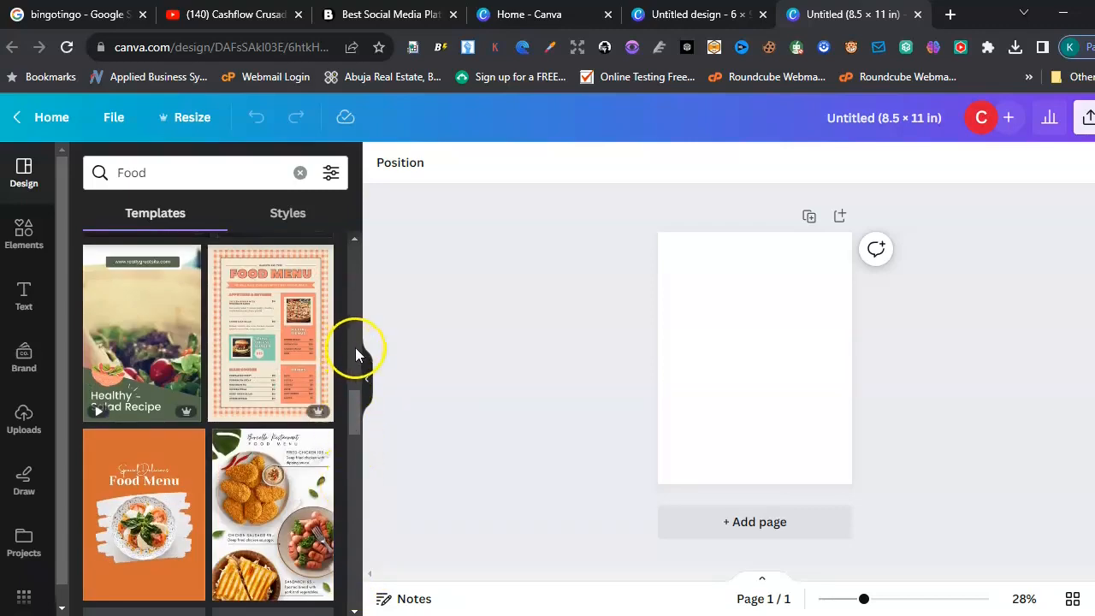
pyautogui.scroll(-3)
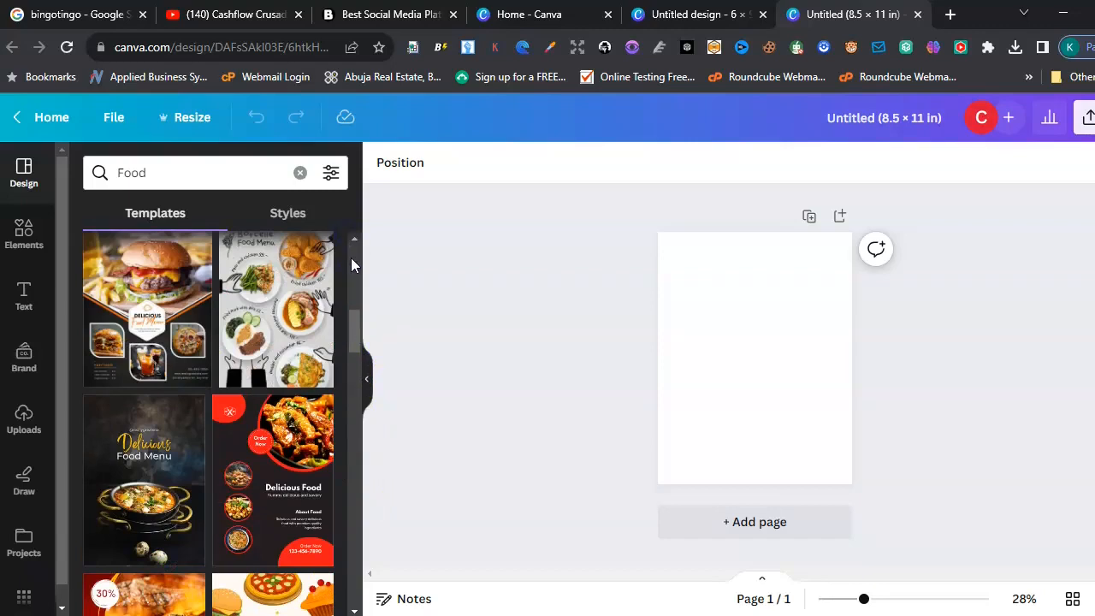
pyautogui.scroll(-3)
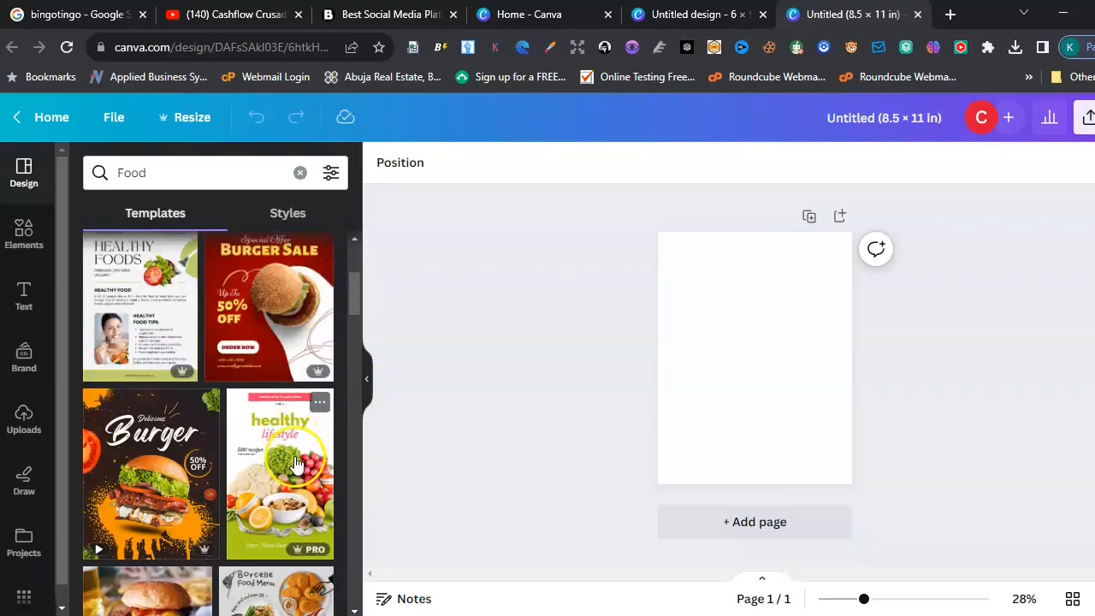
pyautogui.click(295, 463)
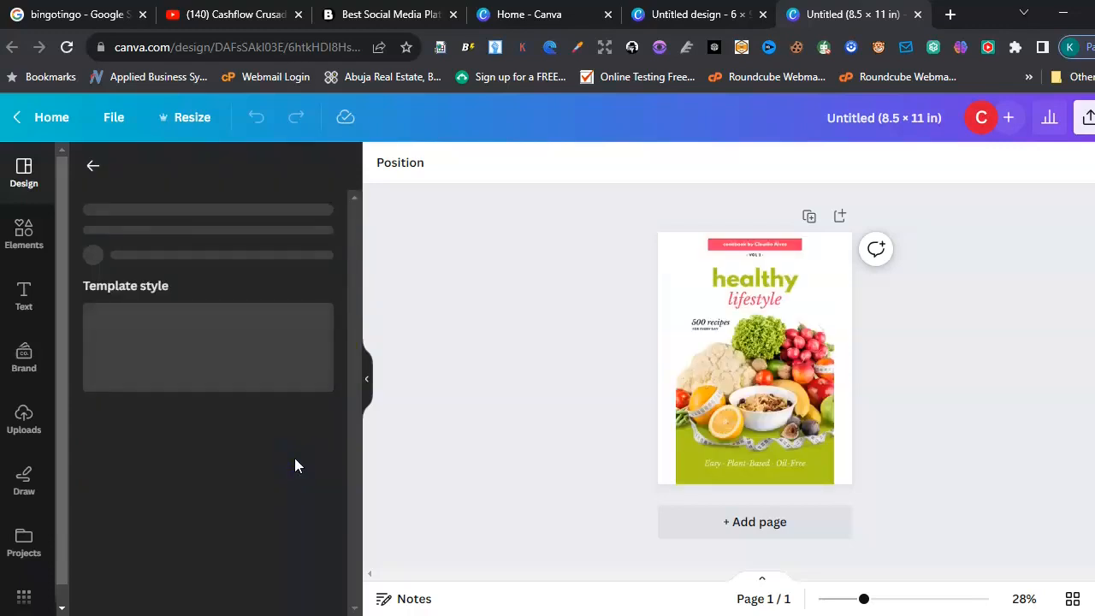
# Replace the cover with the Pro Green Simple Keto Recipe Book Cover template
pyautogui.click(754, 358)
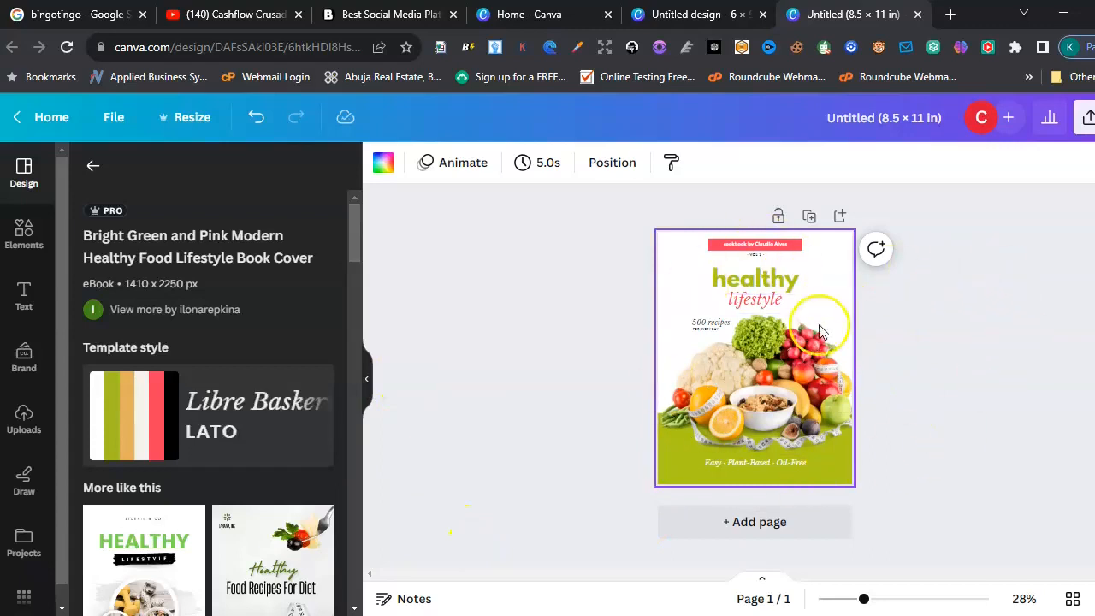
pyautogui.moveTo(960, 376)
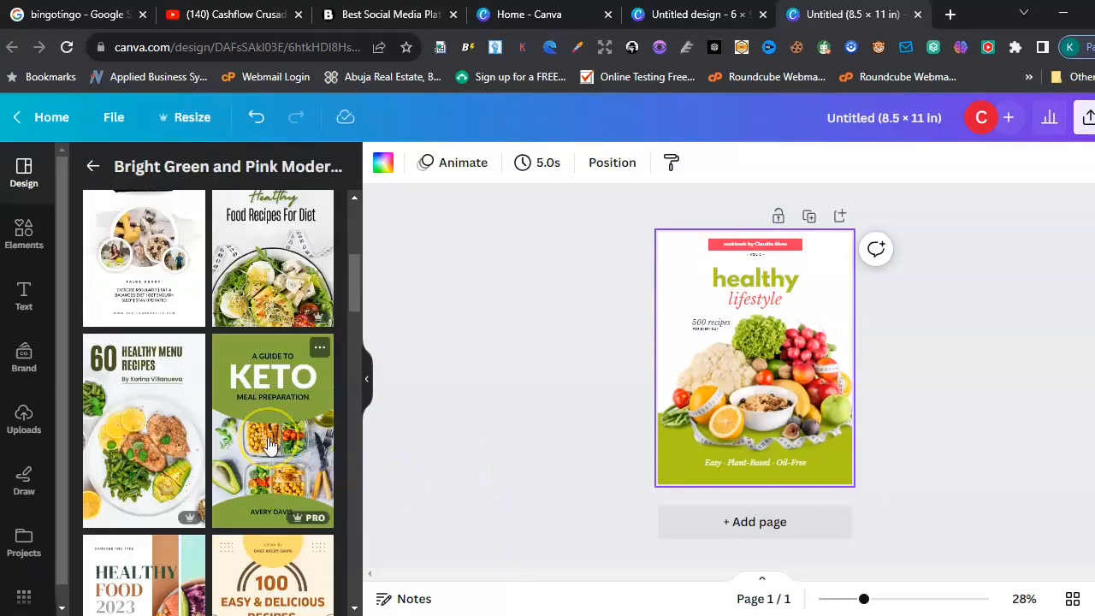
pyautogui.click(272, 444)
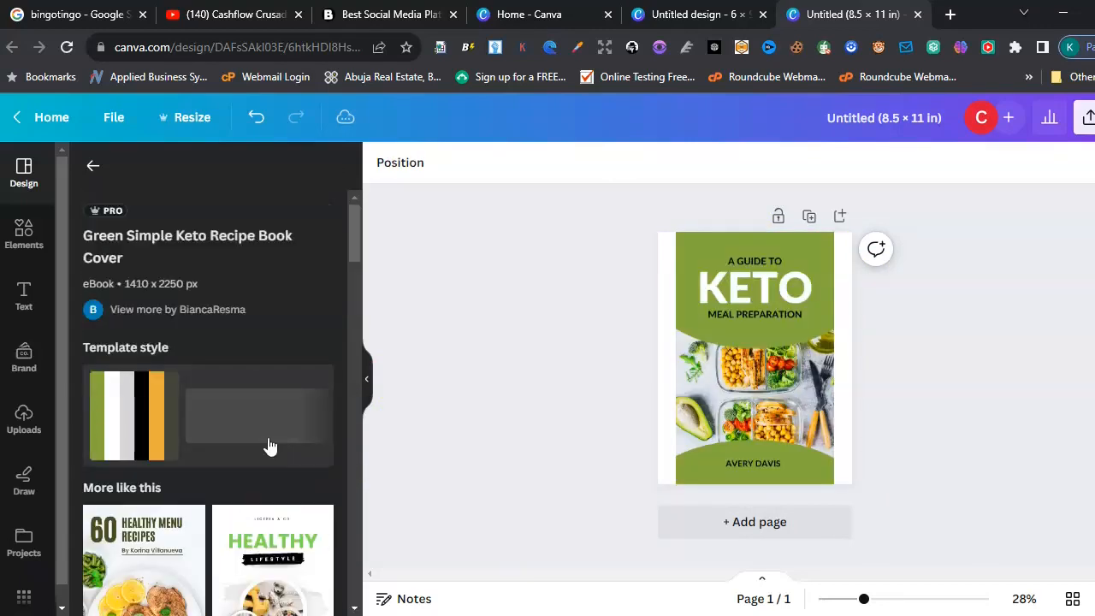